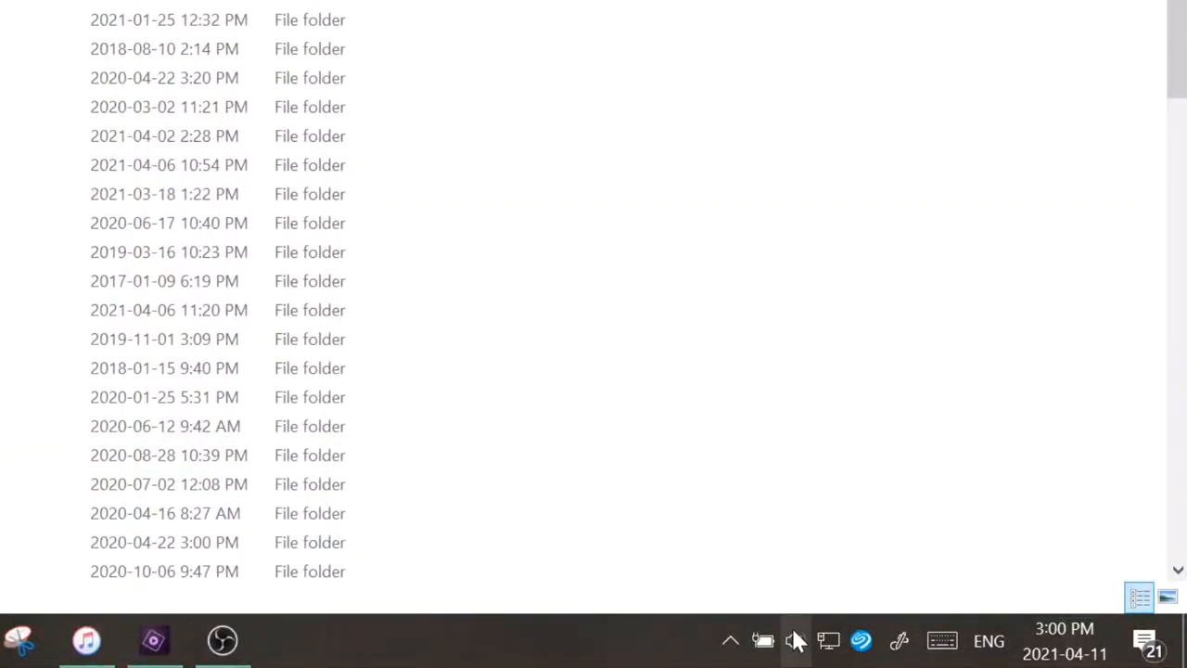
# - Open Volume Mixer from the taskbar speaker icon to show System Sounds, Steam and OBS levels
pyautogui.click(795, 640)
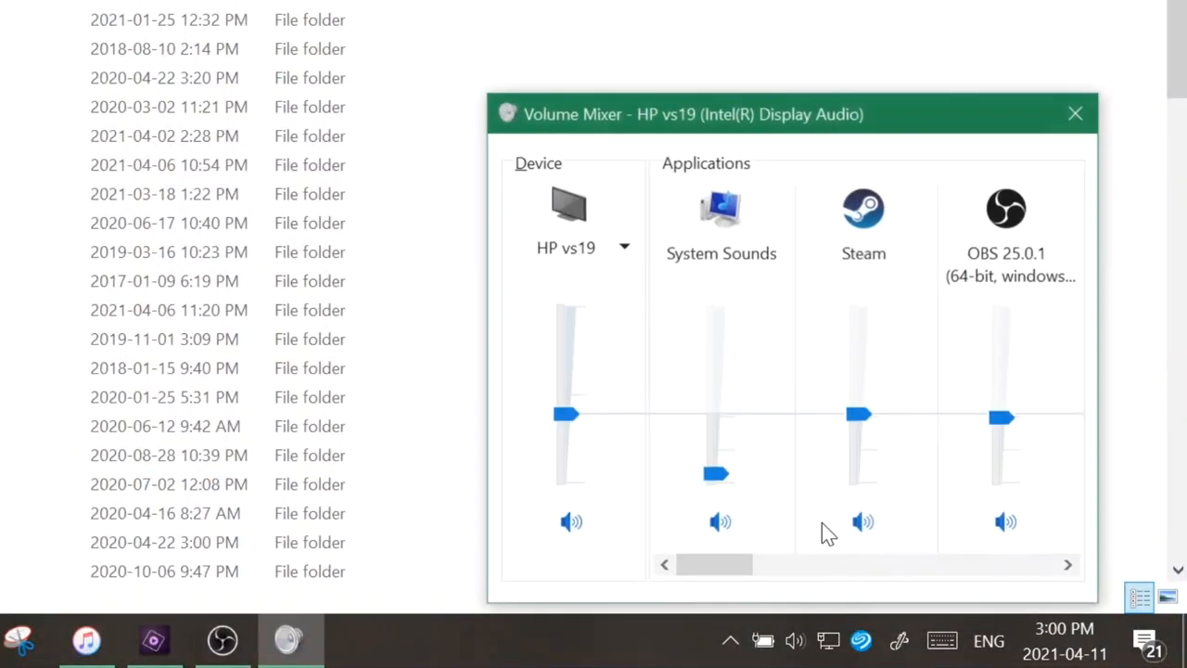